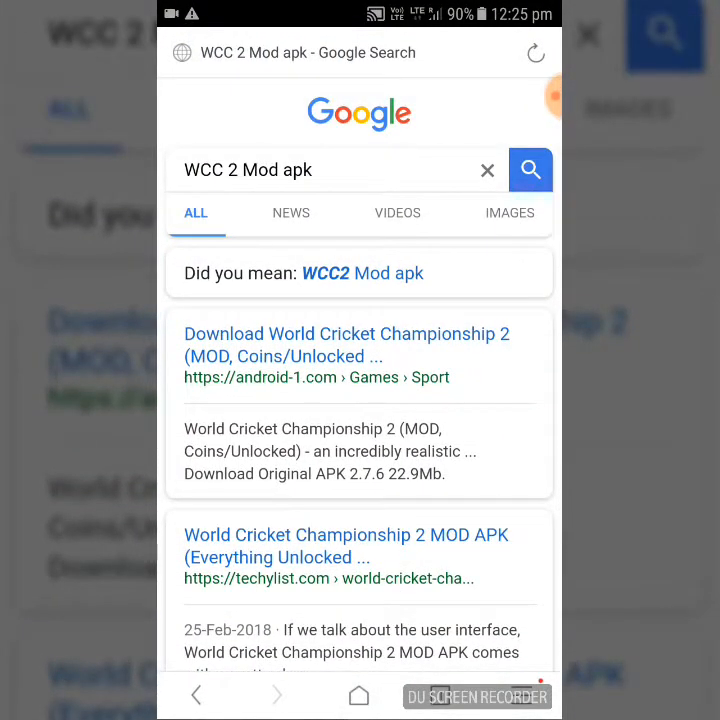
# Open the techylist.com 'World Cricket Championship 2 MOD APK' result and scroll to its download links.
pyautogui.scroll(-3)
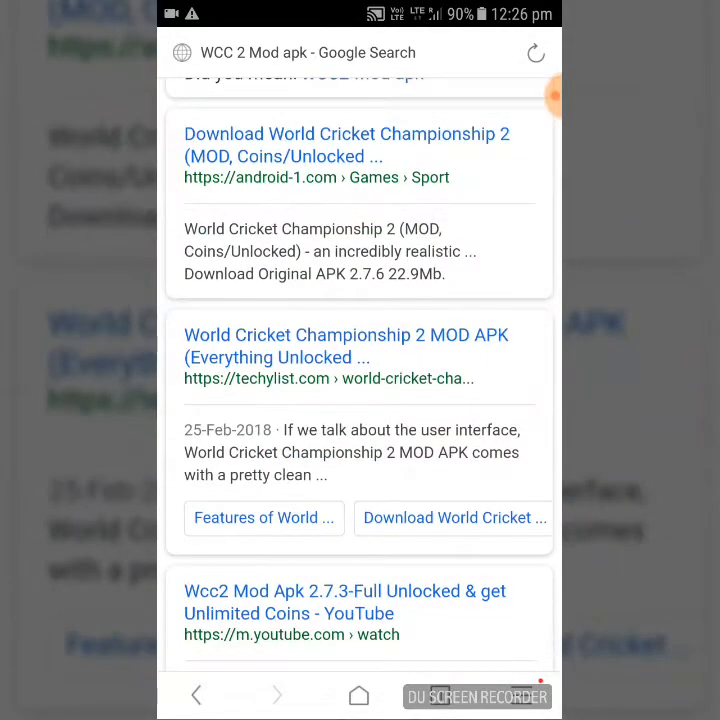
pyautogui.click(344, 346)
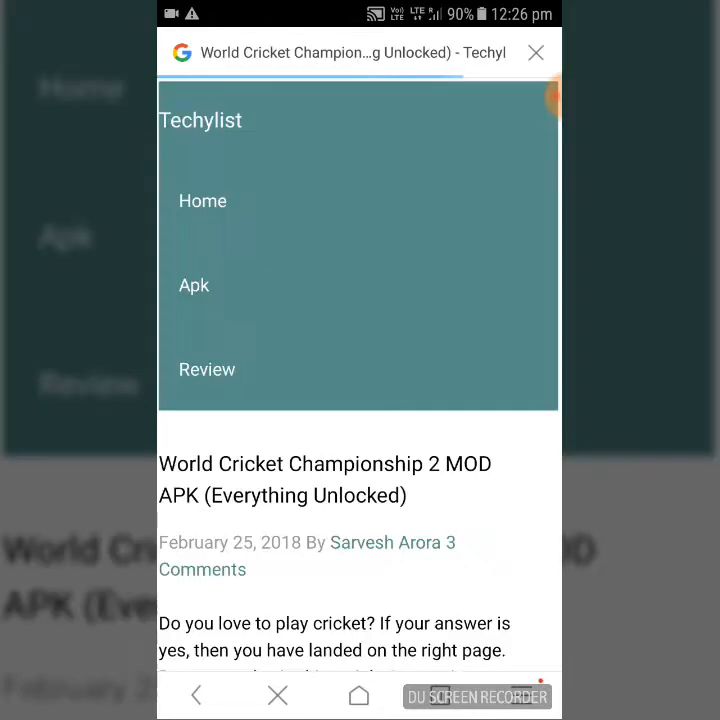
pyautogui.scroll(-3)
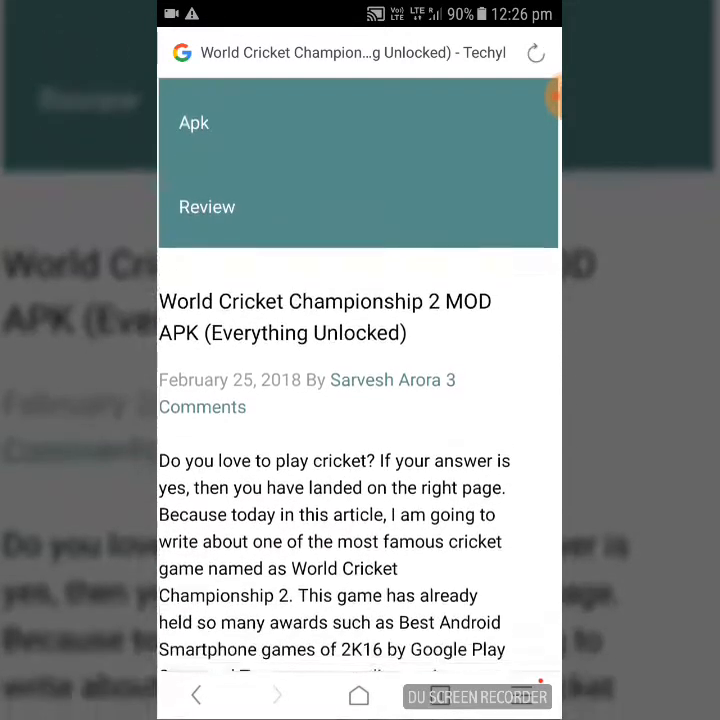
pyautogui.scroll(-3)
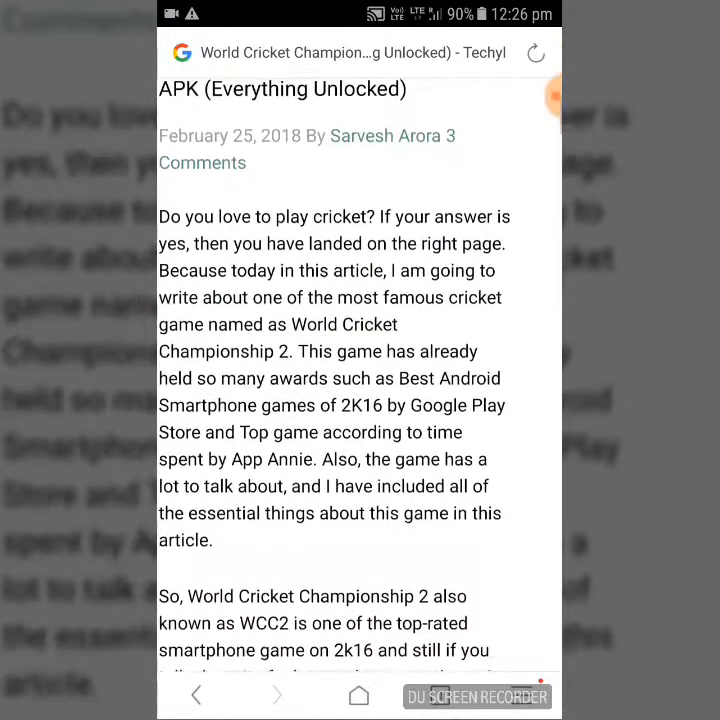
pyautogui.scroll(-3)
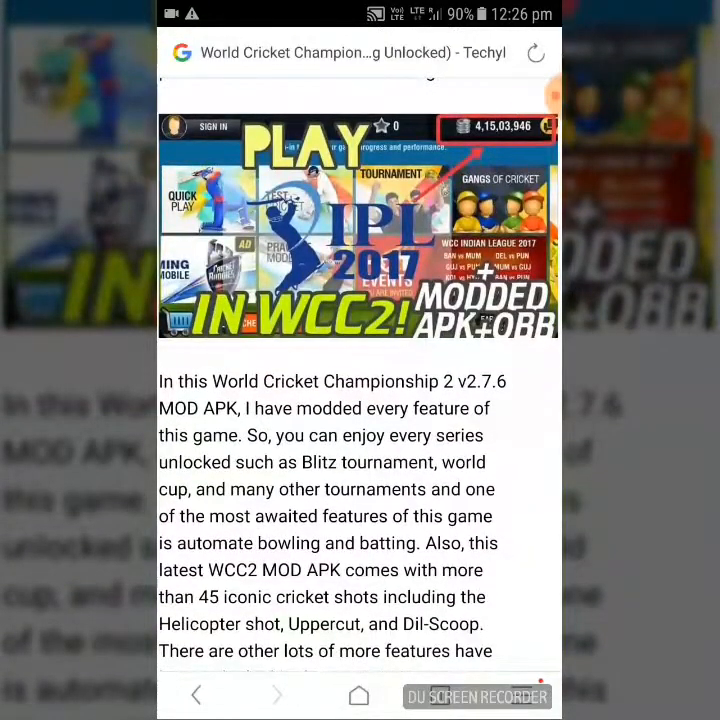
pyautogui.scroll(-3)
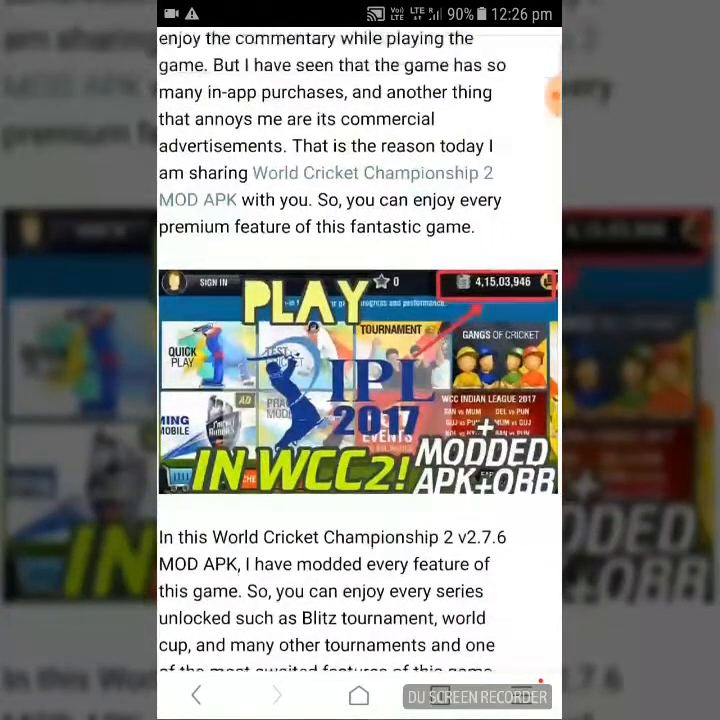
pyautogui.scroll(-3)
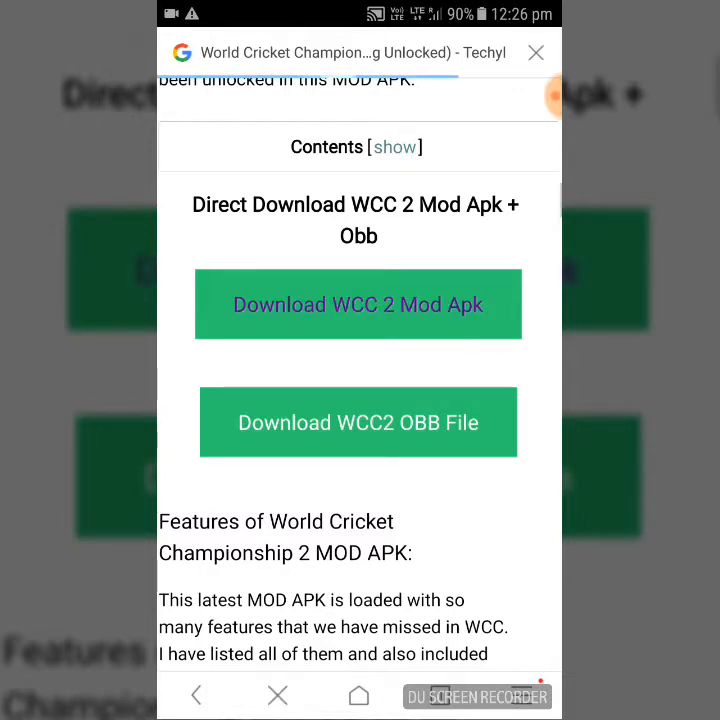
# Download the WCC 2 Mod APK and confirm downloading the 185.54 MB WCC2 OBB file.
pyautogui.click(358, 304)
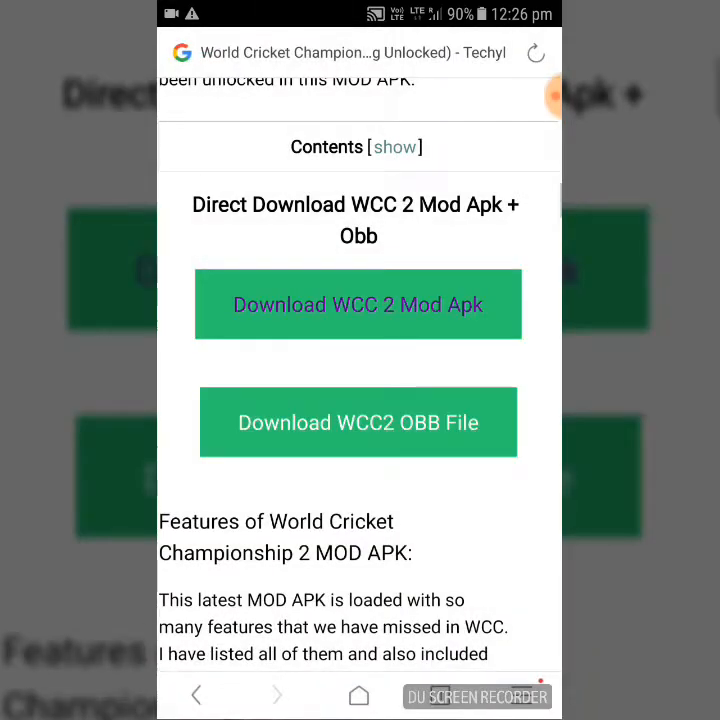
pyautogui.scroll(-3)
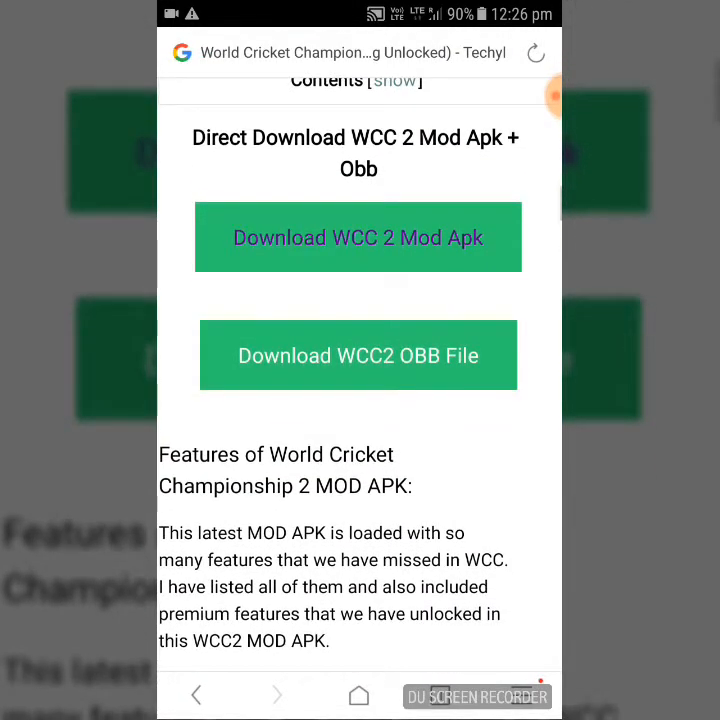
pyautogui.click(358, 356)
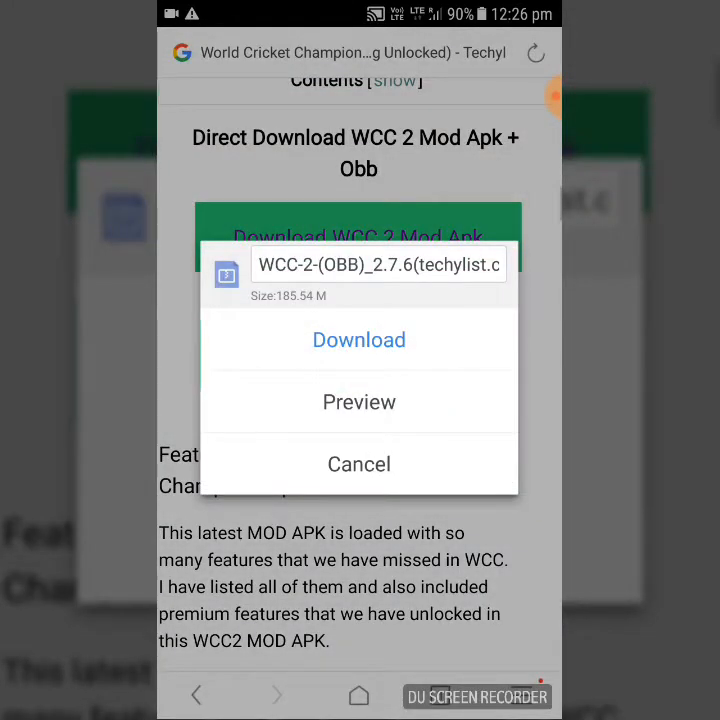
pyautogui.click(360, 464)
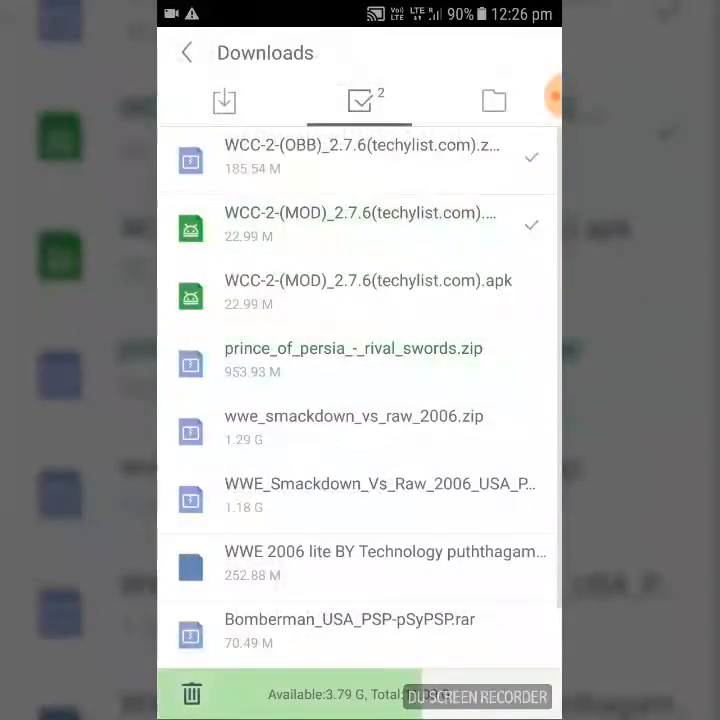
# Check the in-progress downloads, then open the completed WCC-2-(OBB) zip archive.
pyautogui.click(224, 100)
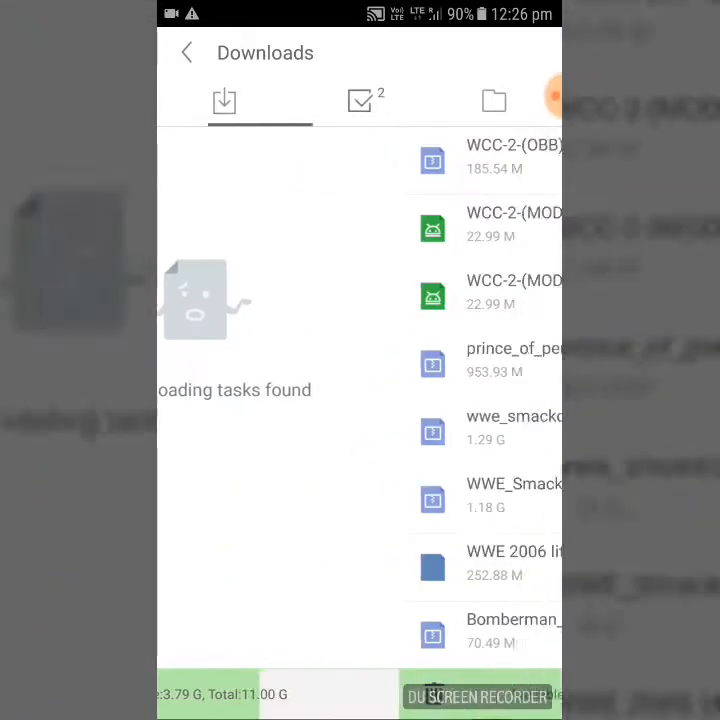
pyautogui.click(358, 100)
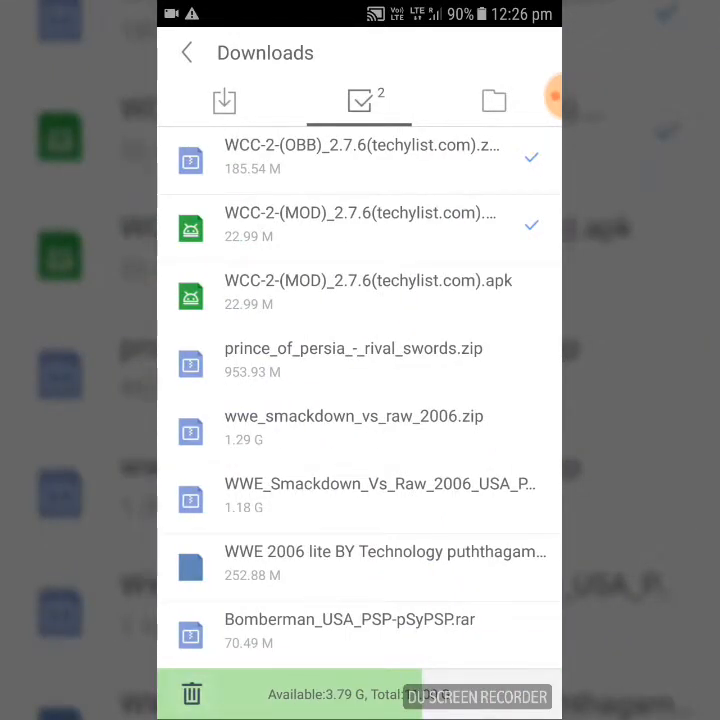
pyautogui.click(192, 52)
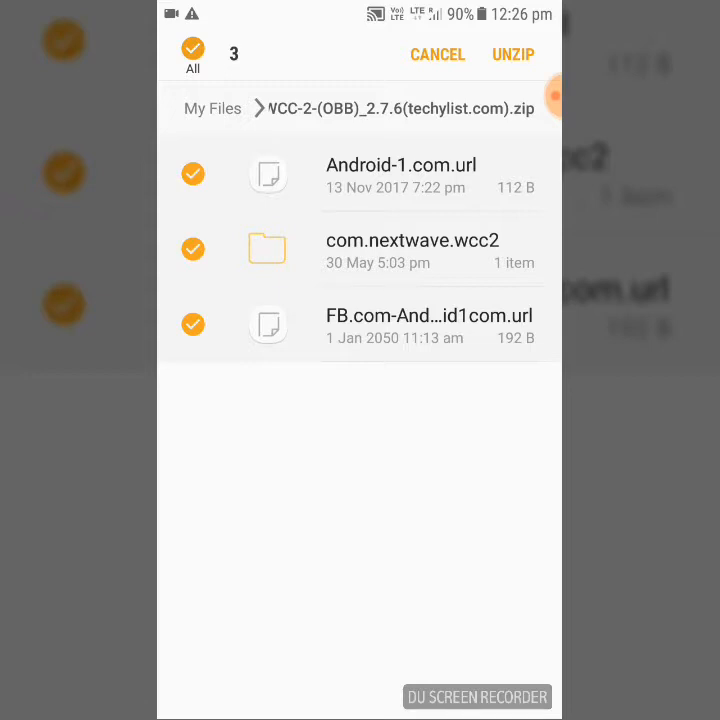
# Unzip all three archive items and select the extracted com.nextwave.wcc2 data folder.
pyautogui.click(512, 54)
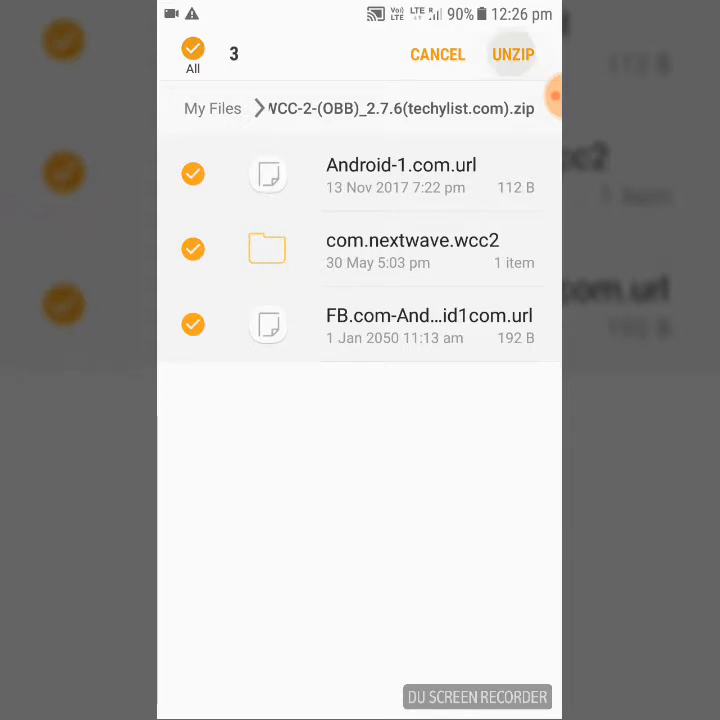
pyautogui.click(512, 54)
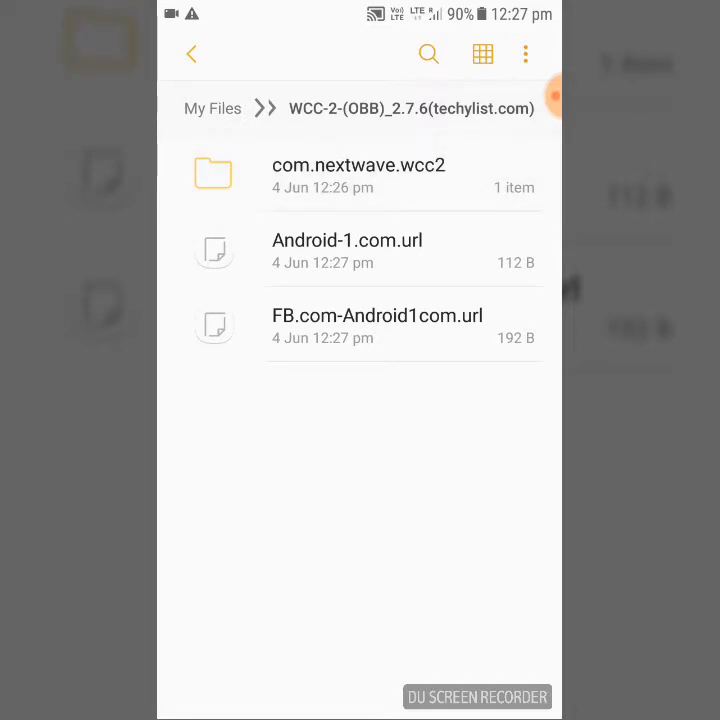
pyautogui.click(358, 174)
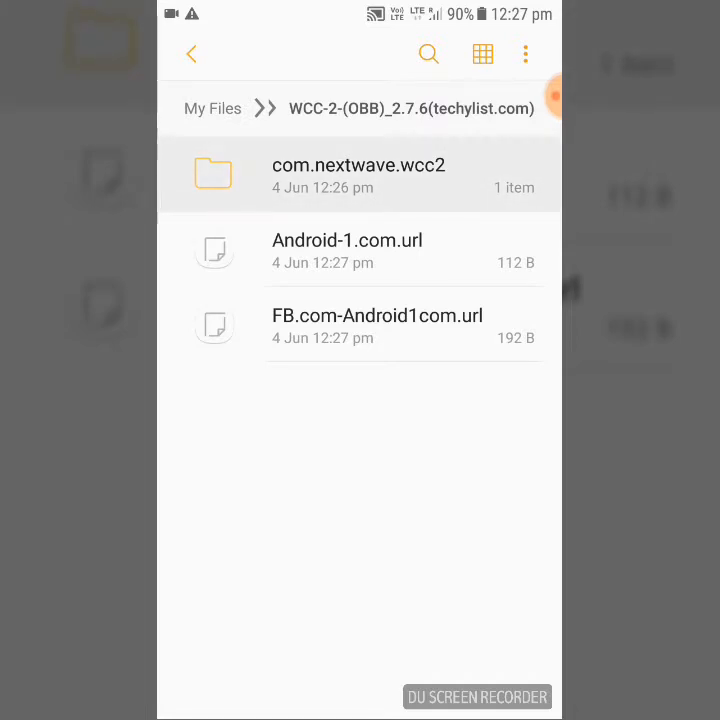
pyautogui.click(212, 172)
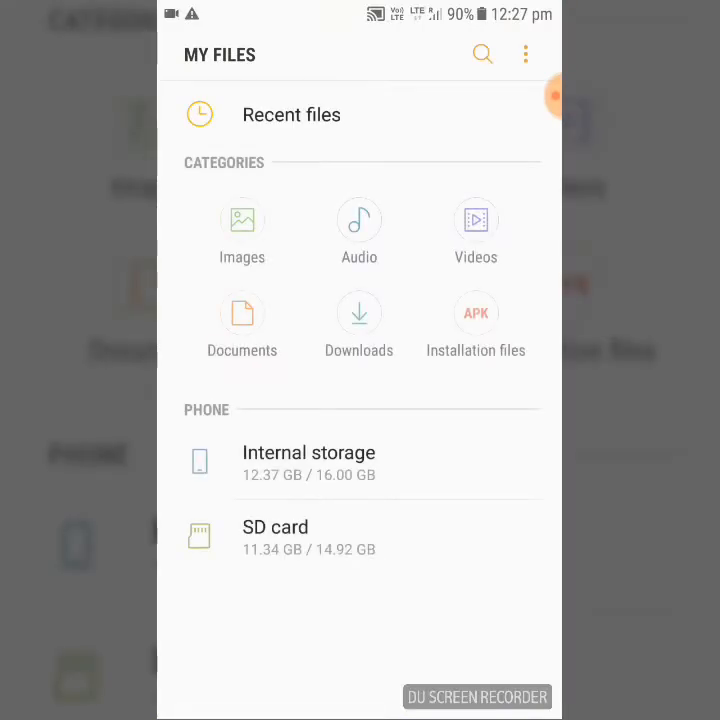
# Browse Internal storage > Android > obb to verify com.nextwave.wcc2 is there.
pyautogui.click(308, 452)
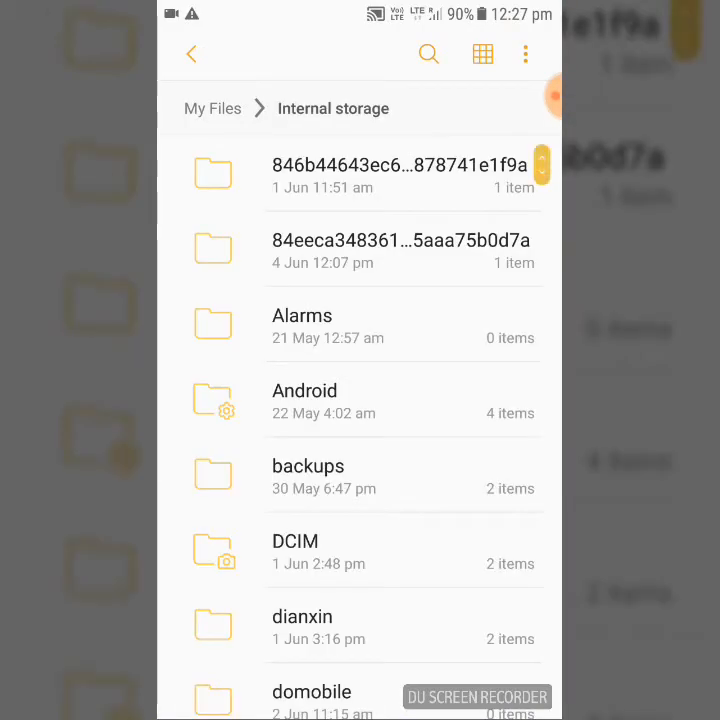
pyautogui.click(304, 400)
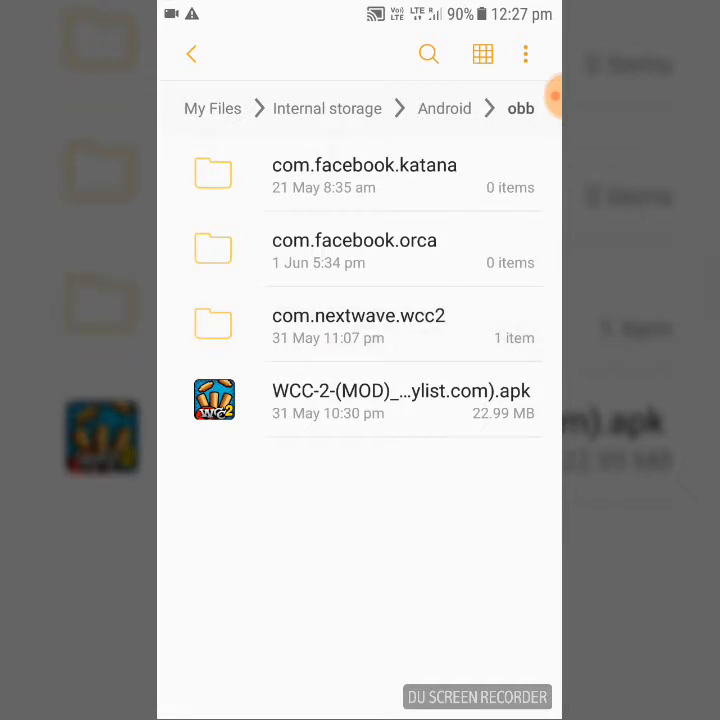
pyautogui.click(358, 316)
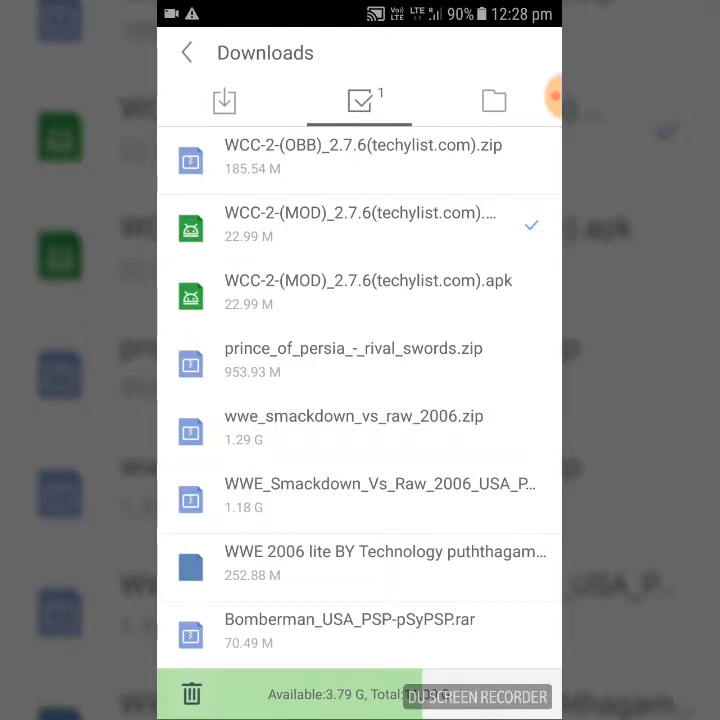
# Start the WCC-2 MOD APK install and allow this one installation from unknown sources.
pyautogui.click(368, 292)
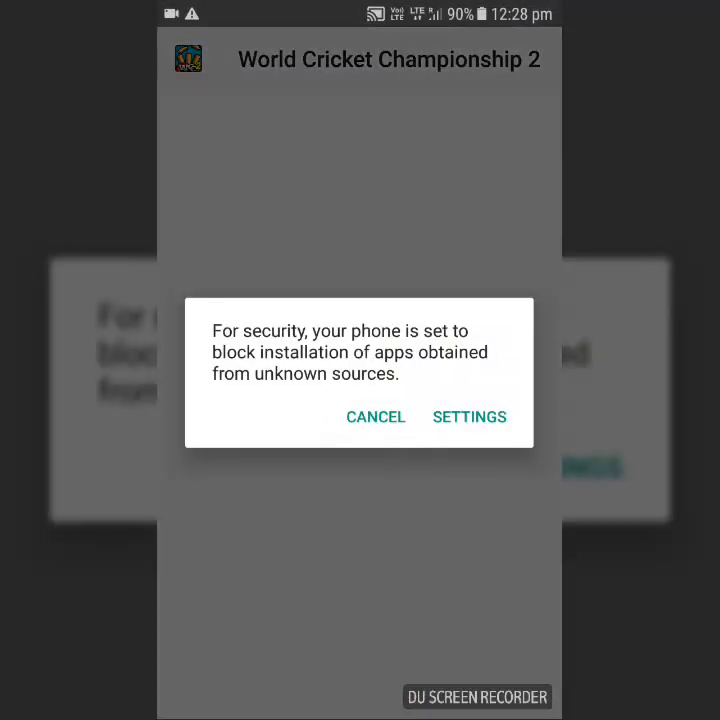
pyautogui.click(468, 418)
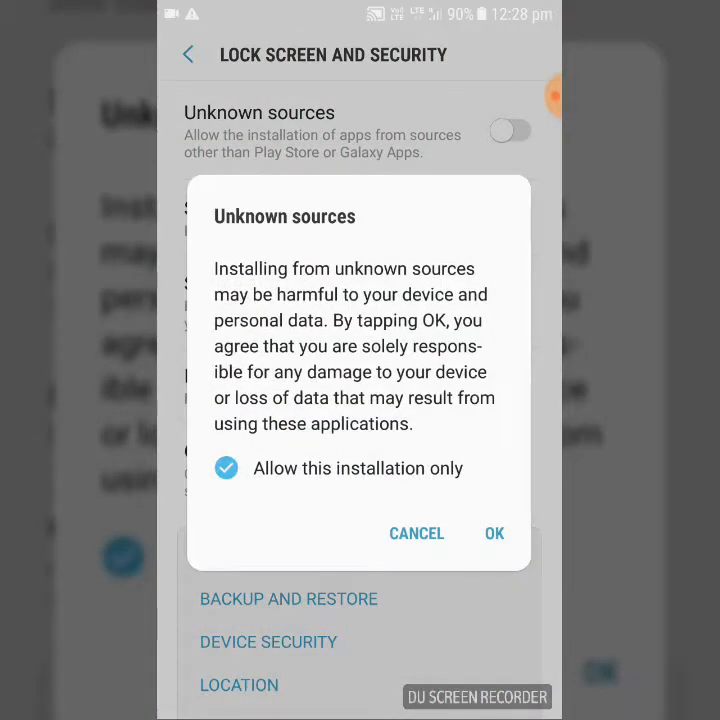
pyautogui.click(492, 532)
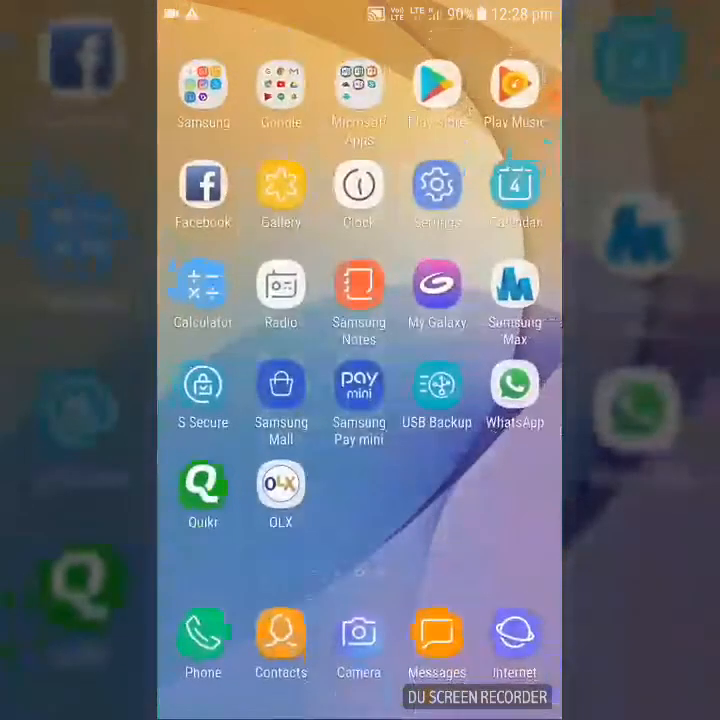
# Swipe to the next home page and launch World Cricket Championship 2.
pyautogui.hscroll(-3)
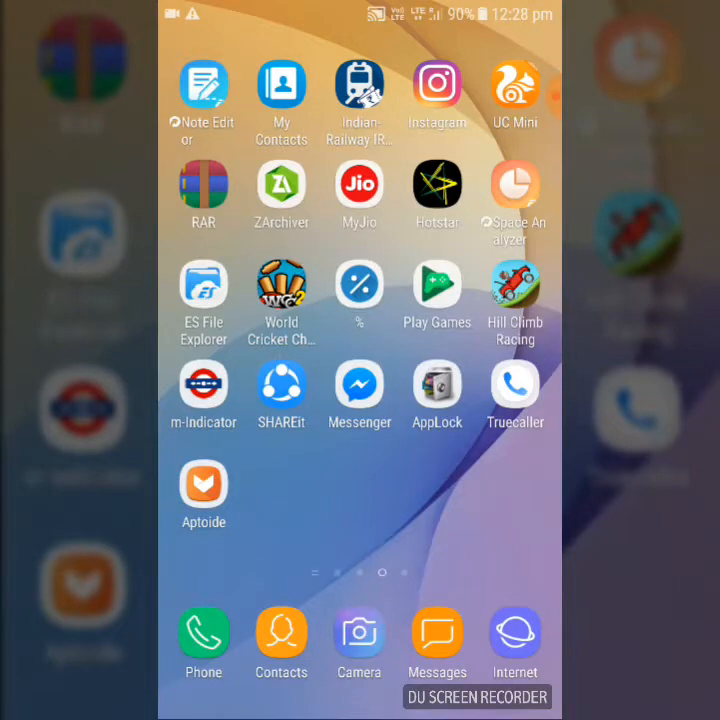
pyautogui.click(280, 288)
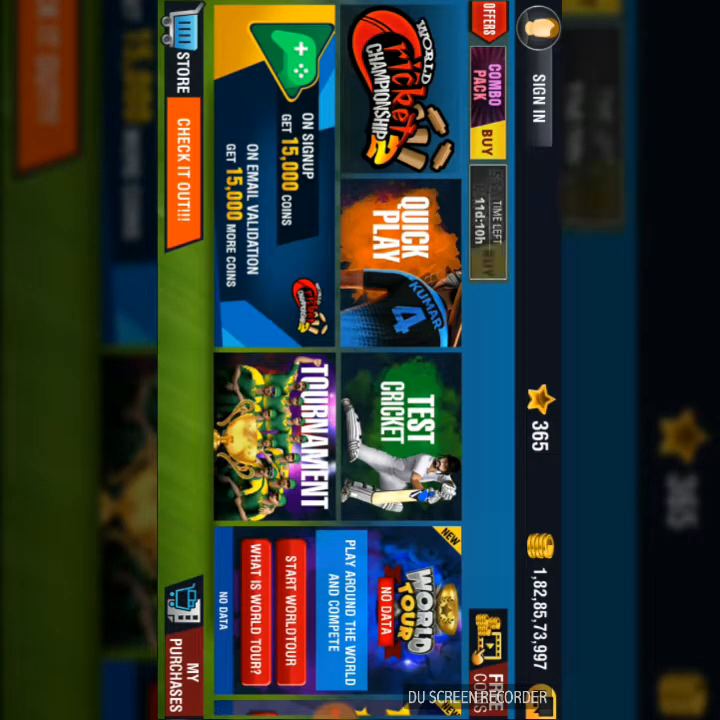
# Start Quick Play with India vs Australia, 5 overs, medium difficulty.
pyautogui.click(414, 232)
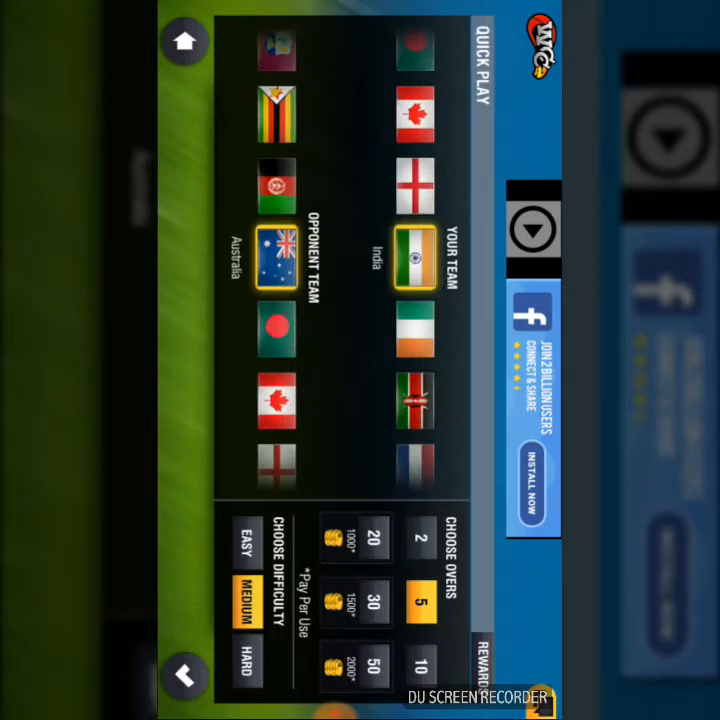
pyautogui.click(374, 672)
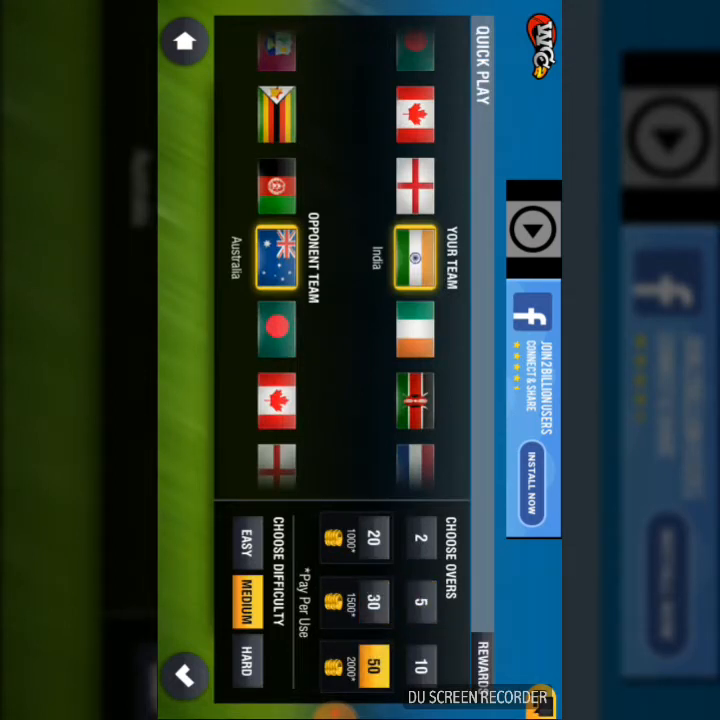
pyautogui.click(370, 600)
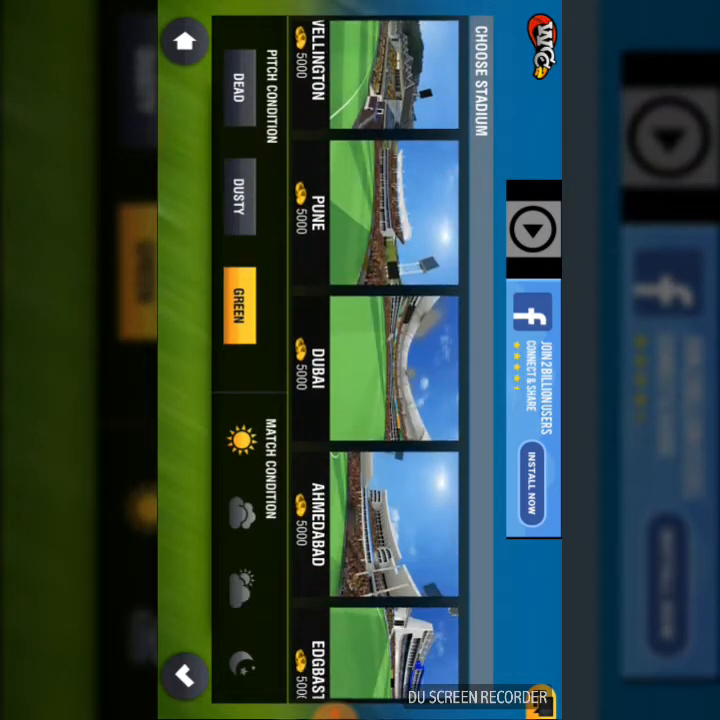
# Scroll the stadium list, choose a stadium and begin the match.
pyautogui.scroll(-3)
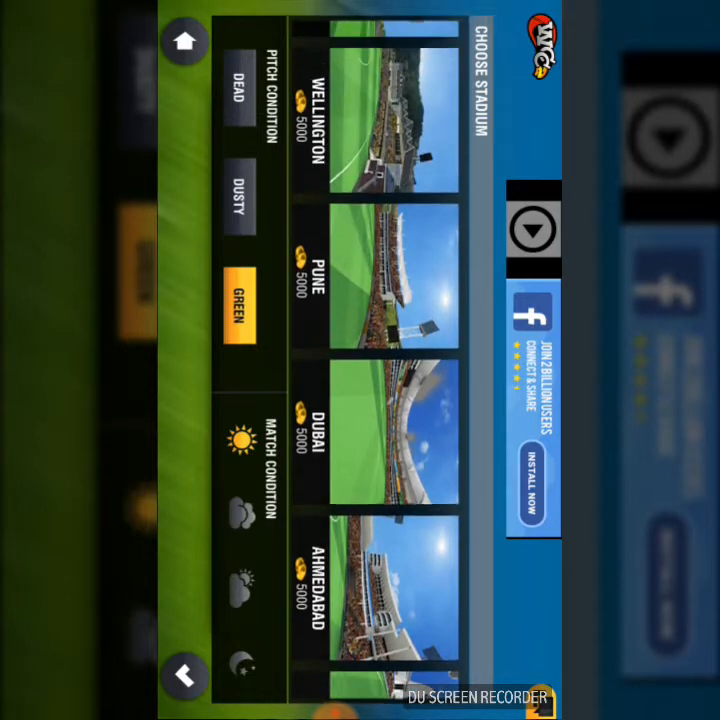
pyautogui.scroll(-3)
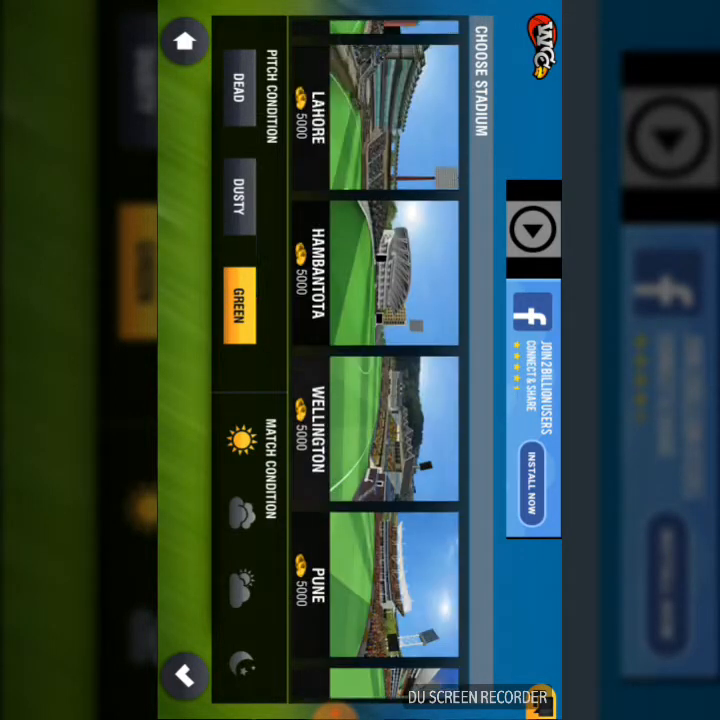
pyautogui.scroll(-3)
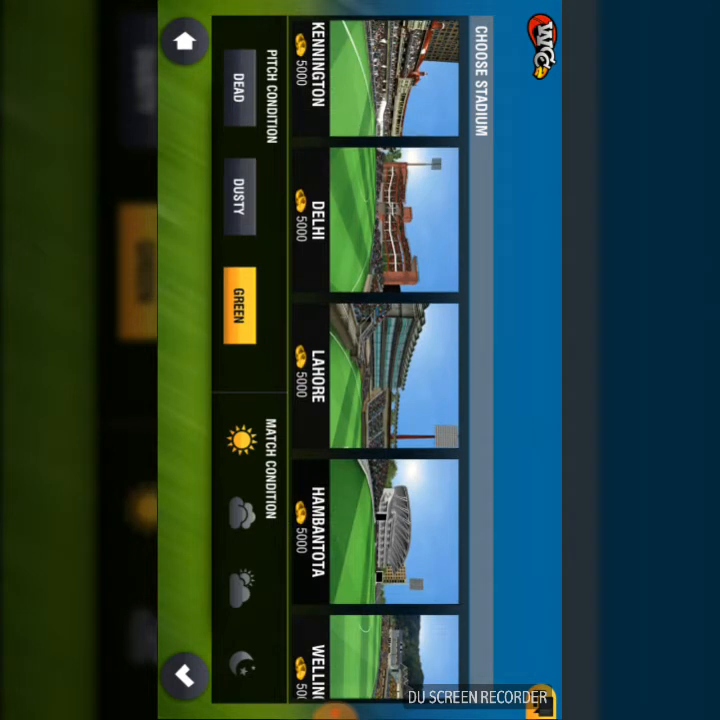
pyautogui.click(376, 376)
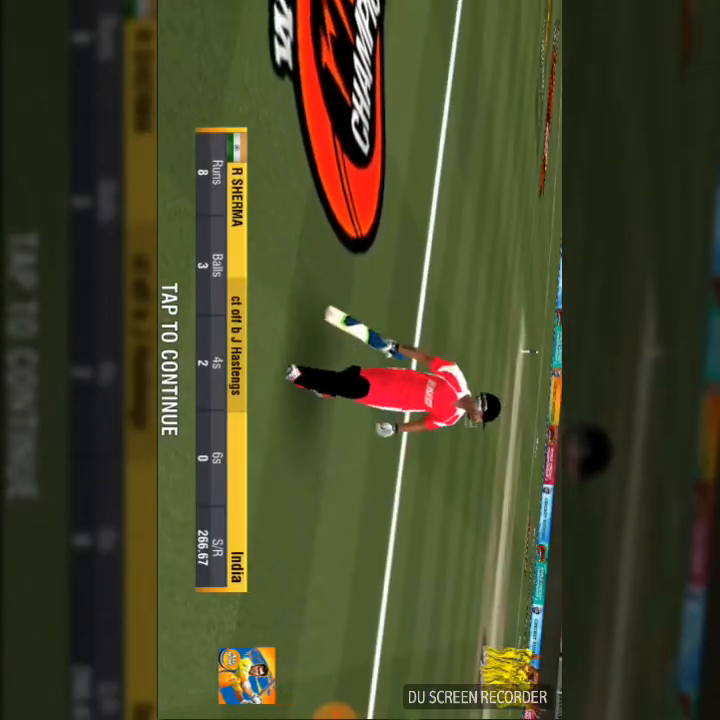
# Bat through India's innings and continue past R Sharma's dismissal scorecard.
pyautogui.click(360, 360)
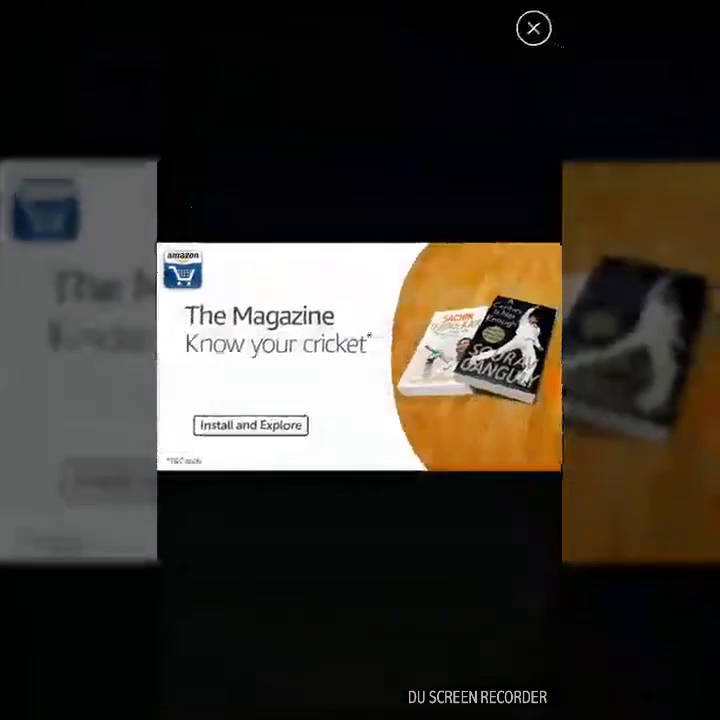
# Dismiss the magazine advertisement to return to the main menu with modded coins.
pyautogui.click(532, 24)
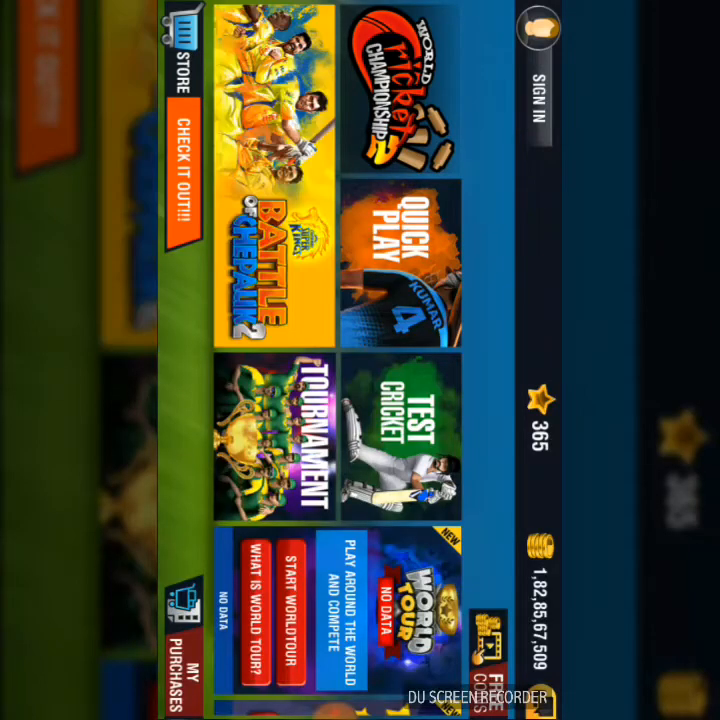